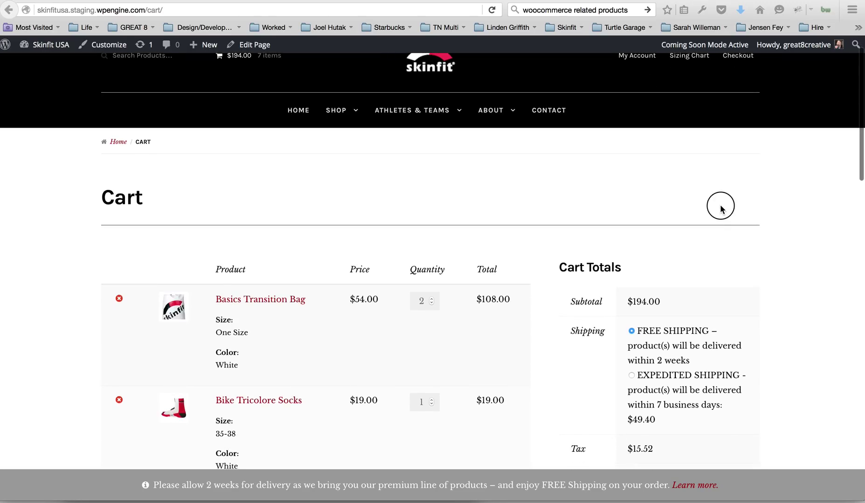
View the updated Basics Bike Bottle 500 page on the store from its edit screen
{"action": "scroll", "scroll_direction": "down", "scroll_amount": 3}
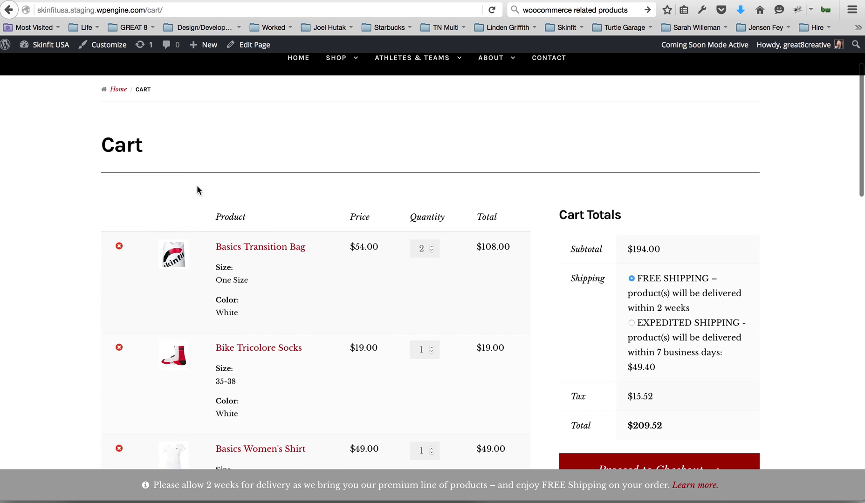
{"action": "scroll", "scroll_direction": "down", "scroll_amount": 3}
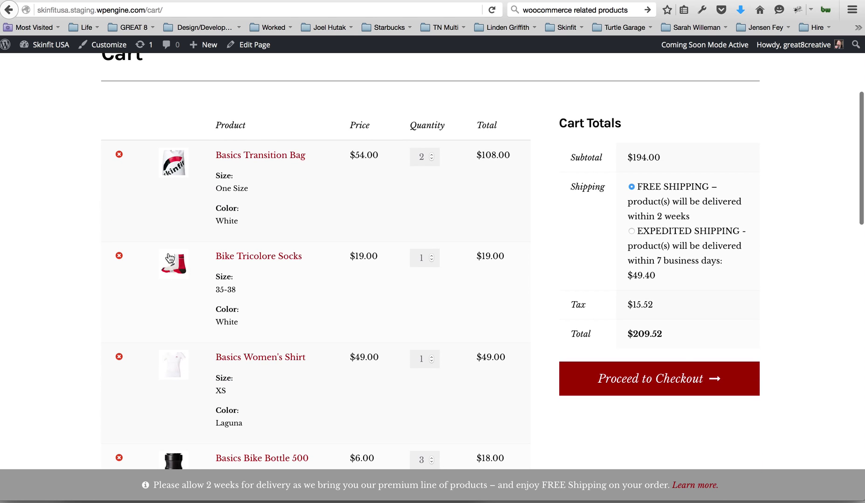
{"action": "scroll", "scroll_direction": "down", "scroll_amount": 3}
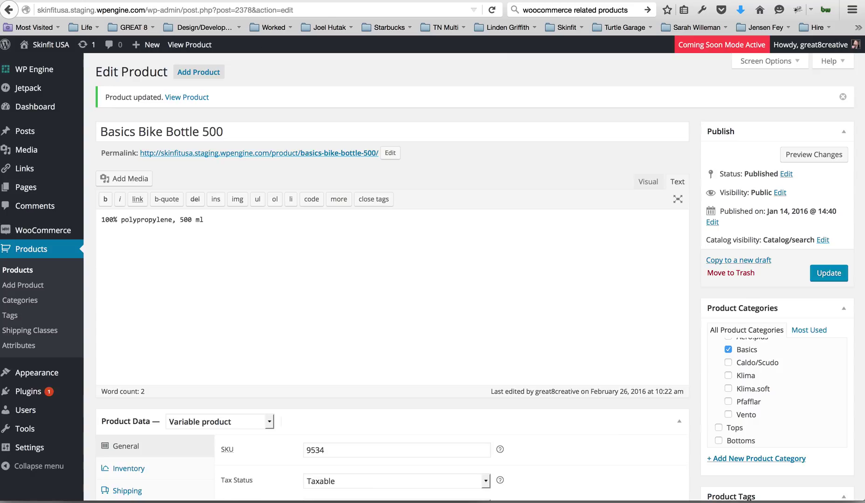
{"action": "mouse_move", "coordinate": [436, 77]}
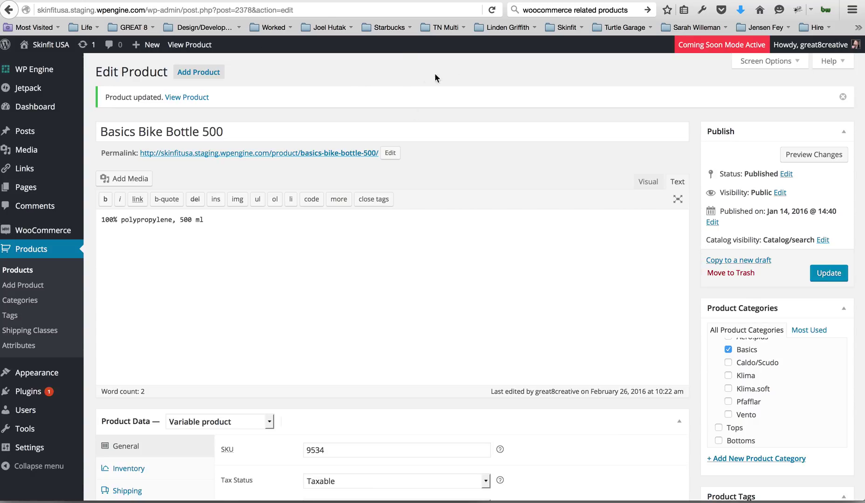
{"action": "mouse_move", "coordinate": [224, 95]}
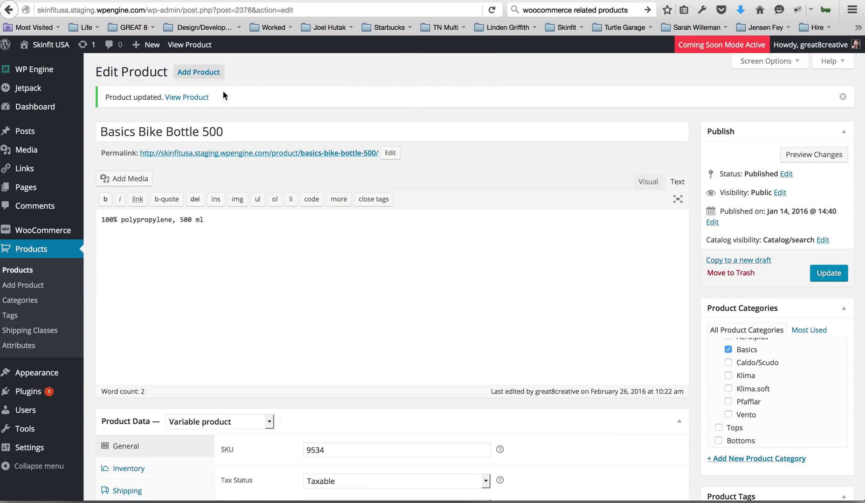
{"action": "mouse_move", "coordinate": [186, 97]}
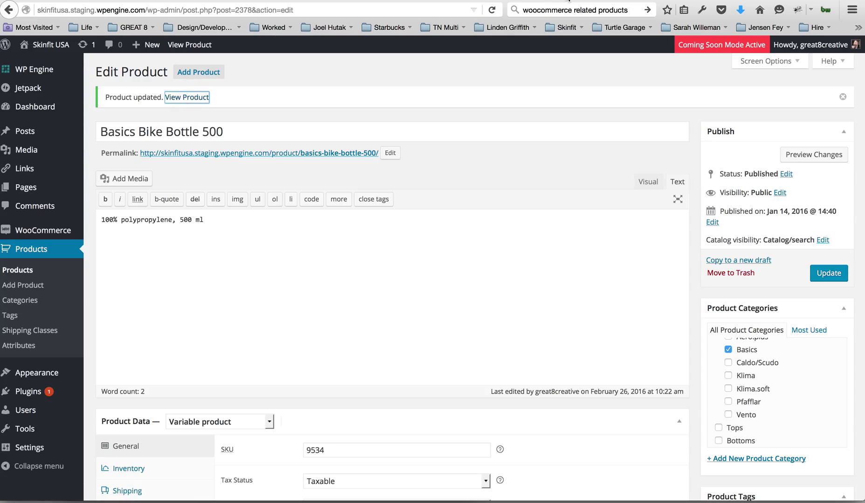
{"action": "left_click", "coordinate": [186, 97]}
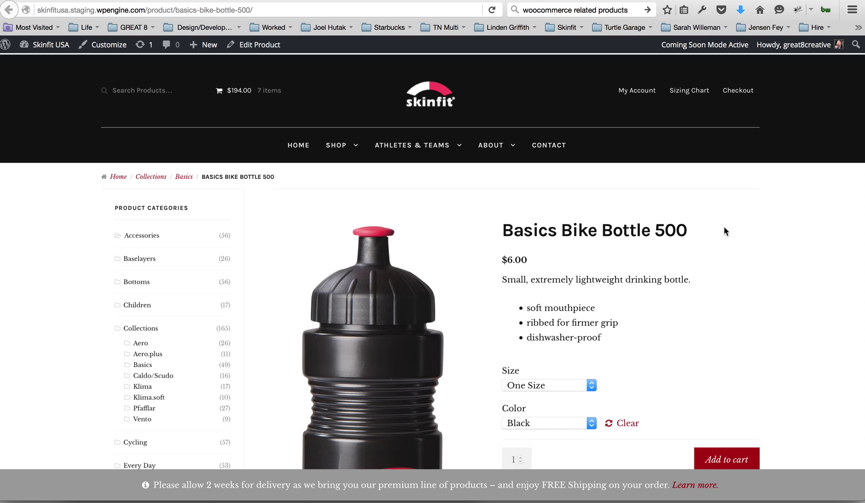
Scroll the product page down to the You may also like… section with the suggested bottle
{"action": "scroll", "scroll_direction": "down", "scroll_amount": 3}
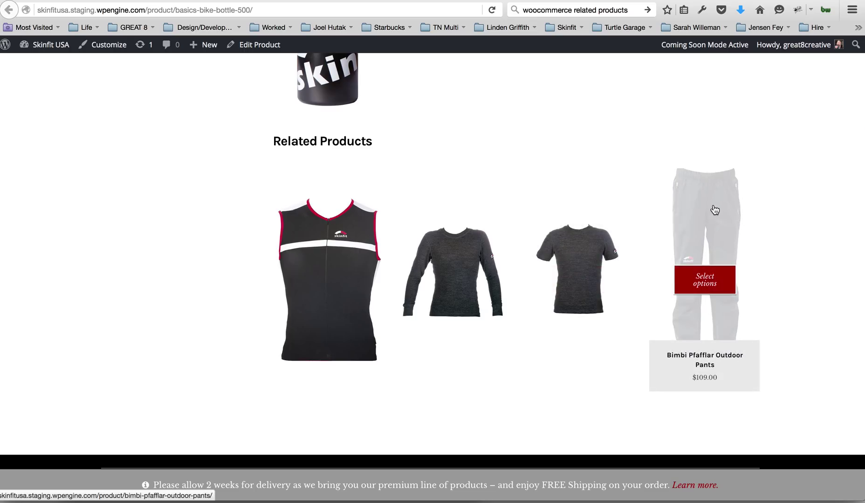
{"action": "mouse_move", "coordinate": [764, 206]}
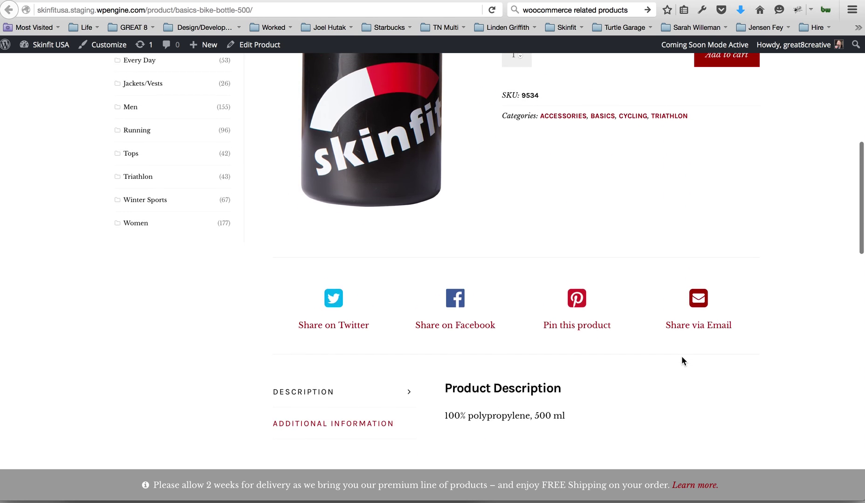
{"action": "scroll", "scroll_direction": "down", "scroll_amount": 3}
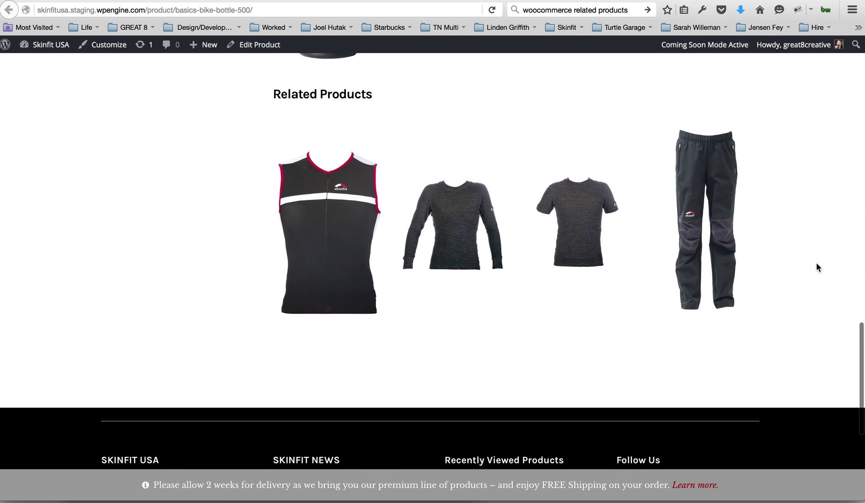
{"action": "scroll", "scroll_direction": "up", "scroll_amount": 3}
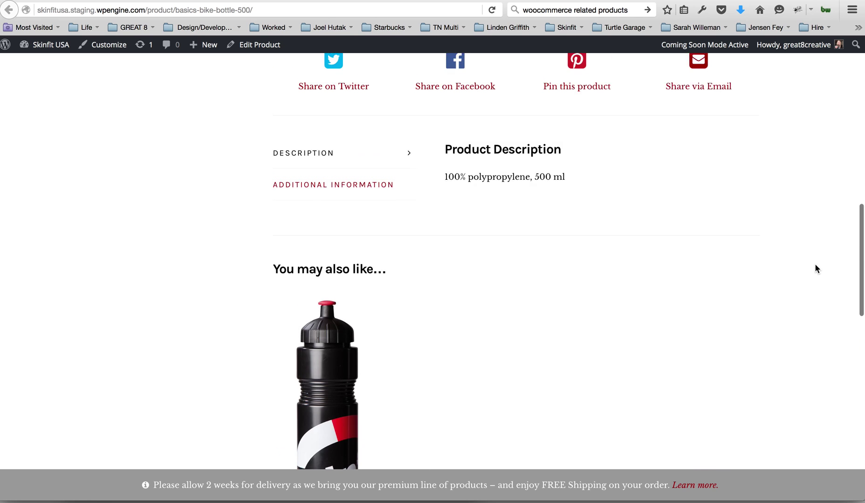
{"action": "scroll", "scroll_direction": "up", "scroll_amount": 3}
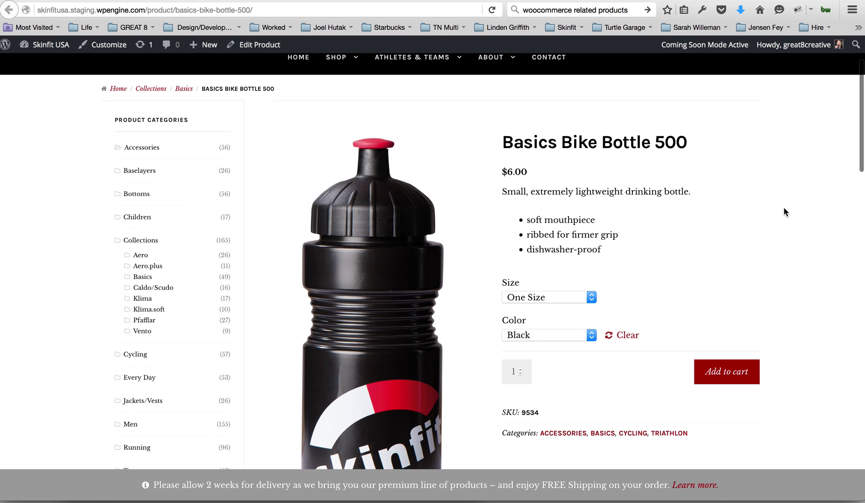
{"action": "scroll", "scroll_direction": "down", "scroll_amount": 3}
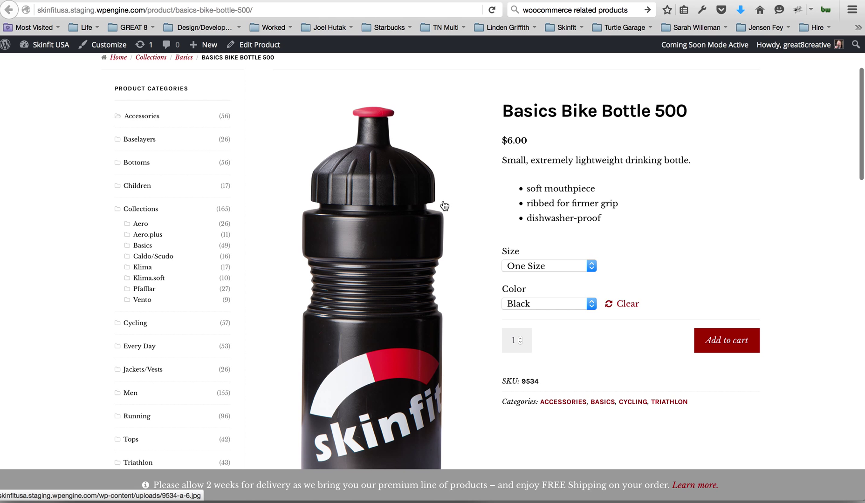
{"action": "scroll", "scroll_direction": "down", "scroll_amount": 3}
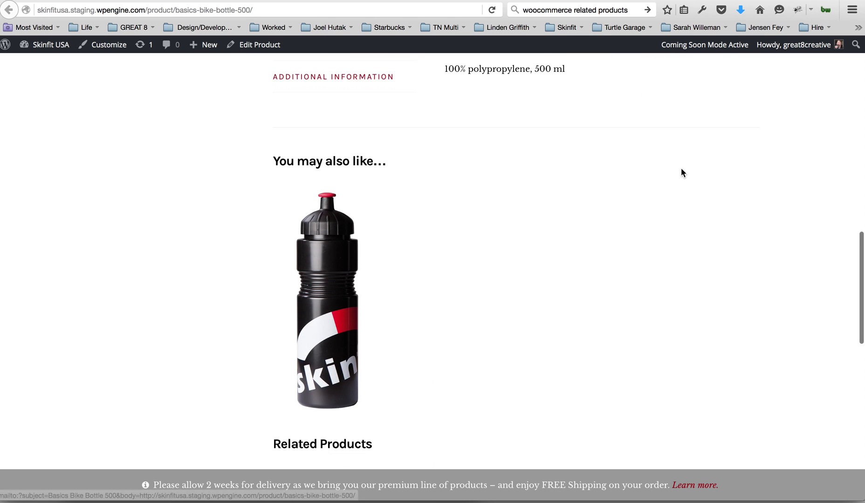
{"action": "scroll", "scroll_direction": "down", "scroll_amount": 3}
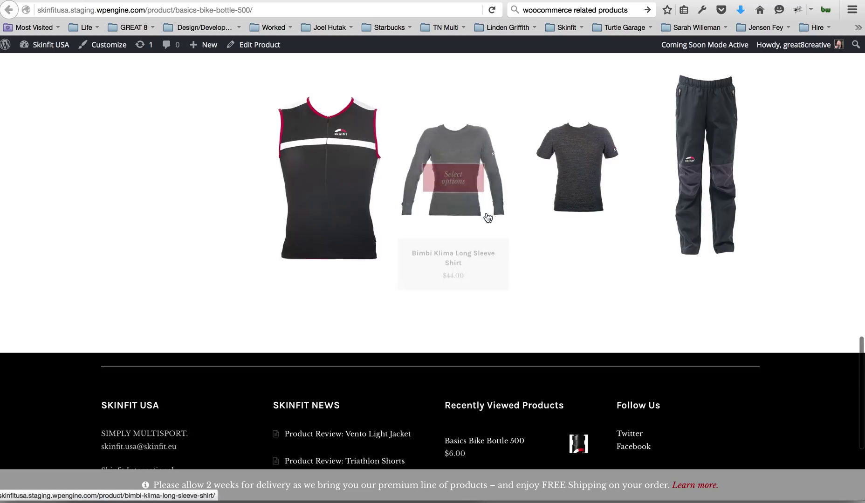
{"action": "scroll", "scroll_direction": "down", "scroll_amount": 3}
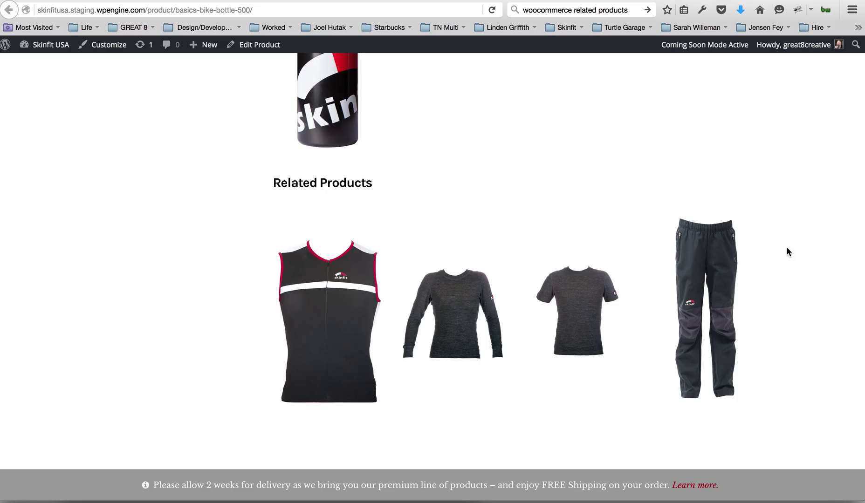
{"action": "scroll", "scroll_direction": "down", "scroll_amount": 3}
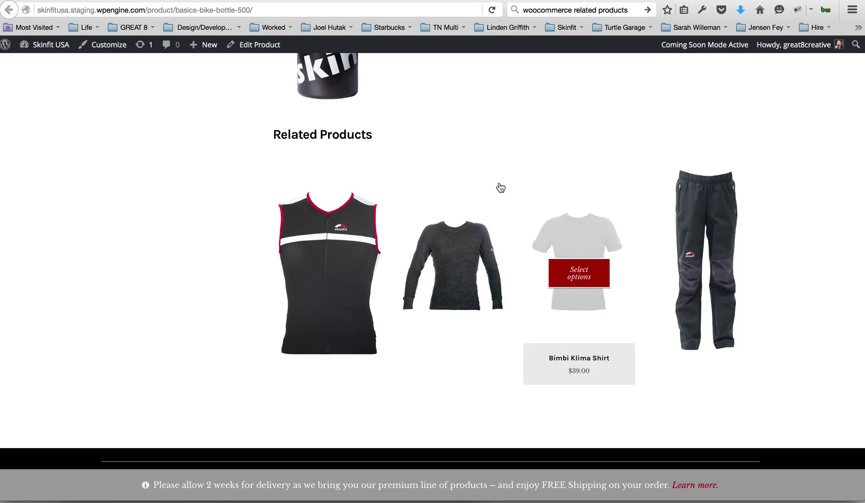
{"action": "scroll", "scroll_direction": "up", "scroll_amount": 3}
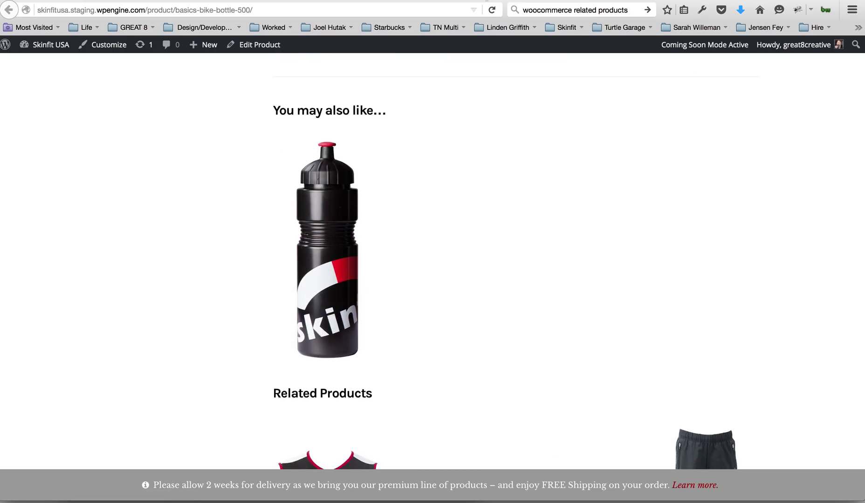
{"action": "mouse_move", "coordinate": [451, 31]}
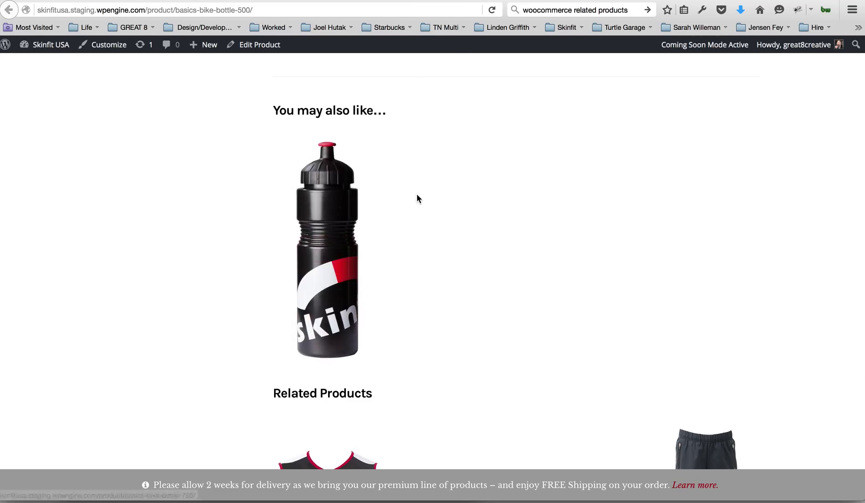
{"action": "scroll", "scroll_direction": "down", "scroll_amount": 3}
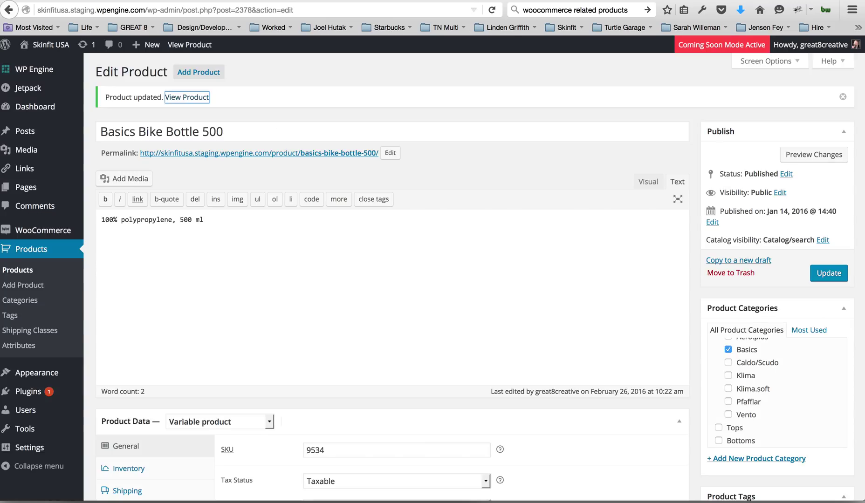
Reach the Product Data box and select Linked Products for Basics Bike Bottle 500
{"action": "scroll", "scroll_direction": "down", "scroll_amount": 3}
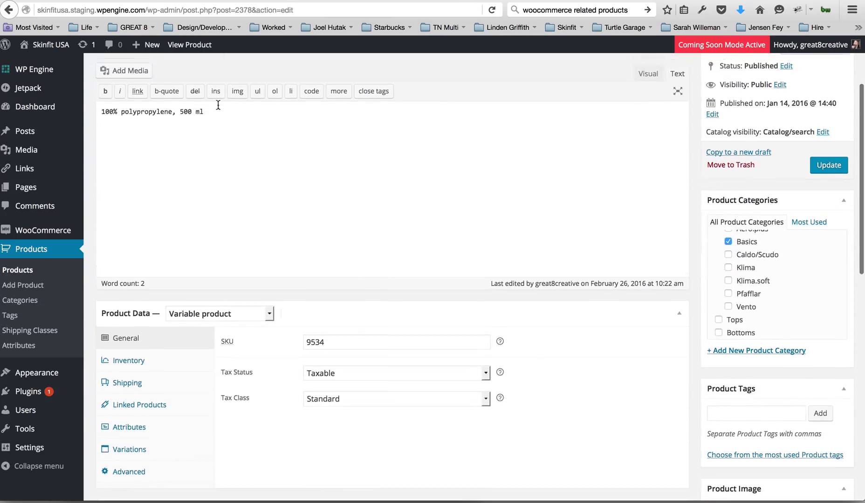
{"action": "scroll", "scroll_direction": "down", "scroll_amount": 3}
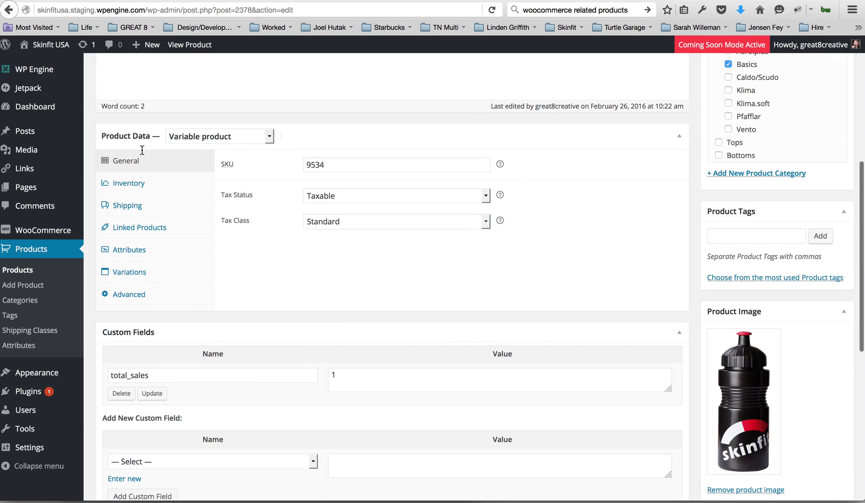
{"action": "left_click", "coordinate": [140, 226]}
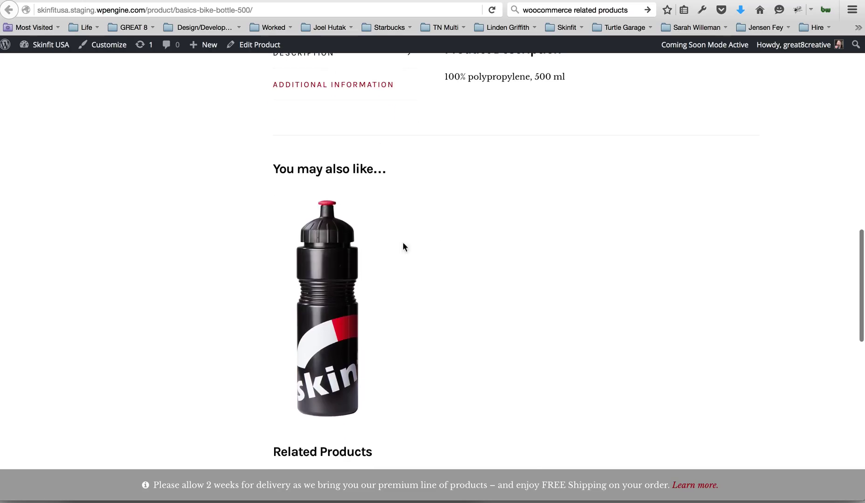
{"action": "mouse_move", "coordinate": [329, 253]}
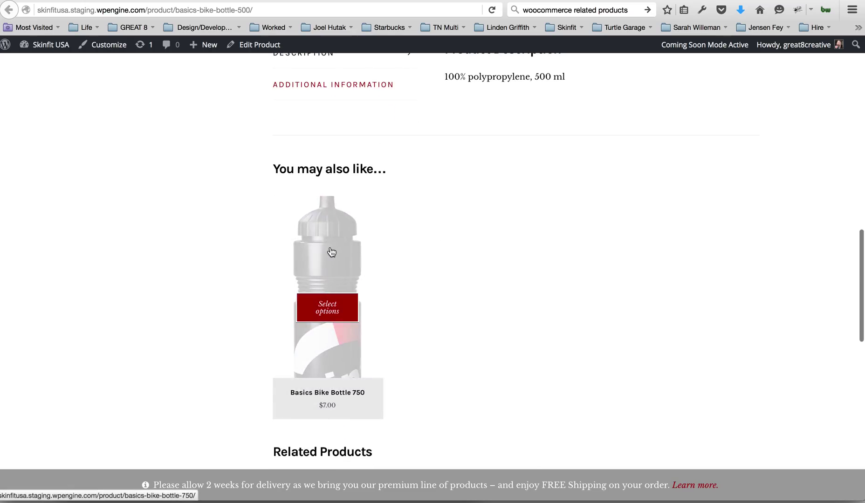
Confirm Basics Bike Bottle 750 at $7.00 is the suggestion under You may also like…
{"action": "scroll", "scroll_direction": "down", "scroll_amount": 3}
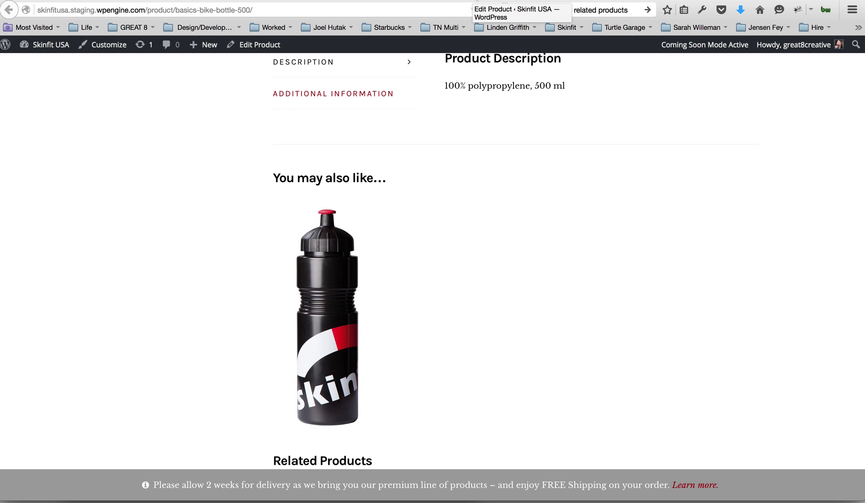
{"action": "scroll", "scroll_direction": "up", "scroll_amount": 3}
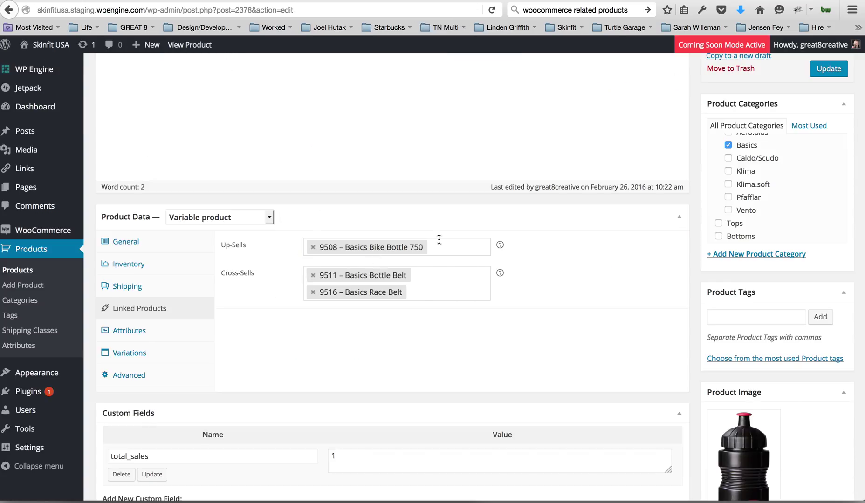
{"action": "mouse_move", "coordinate": [441, 248]}
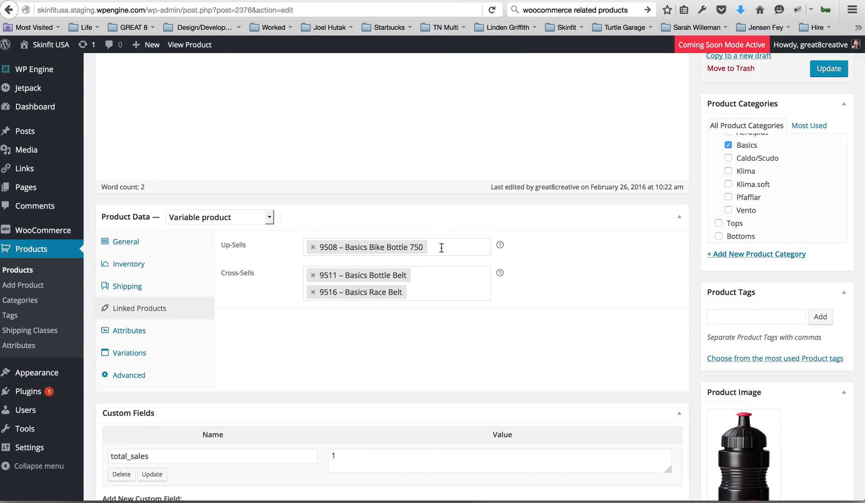
{"action": "left_click", "coordinate": [440, 248]}
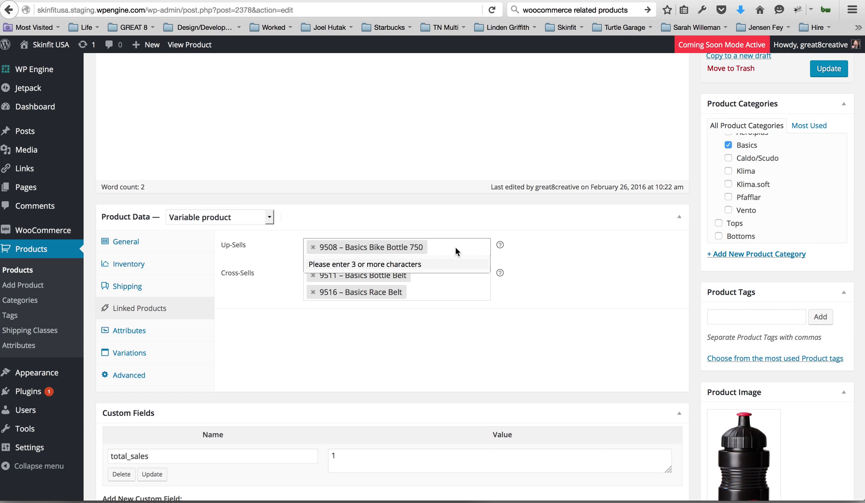
{"action": "mouse_move", "coordinate": [450, 261]}
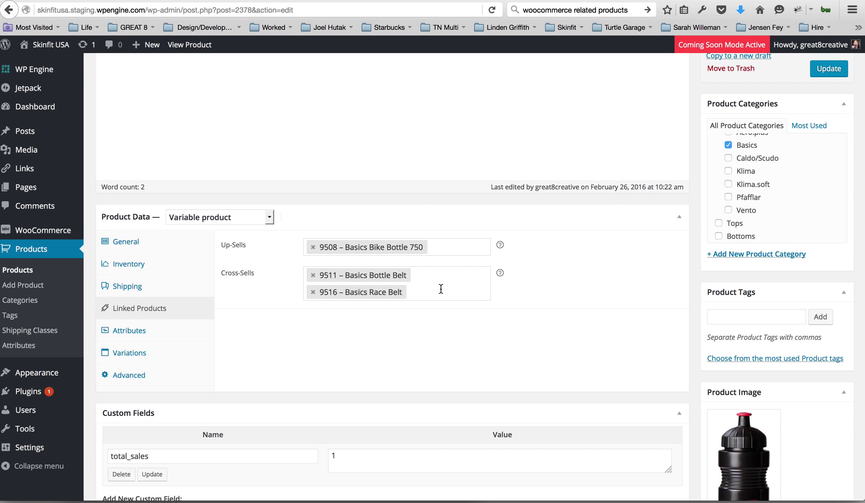
{"action": "left_click", "coordinate": [433, 247]}
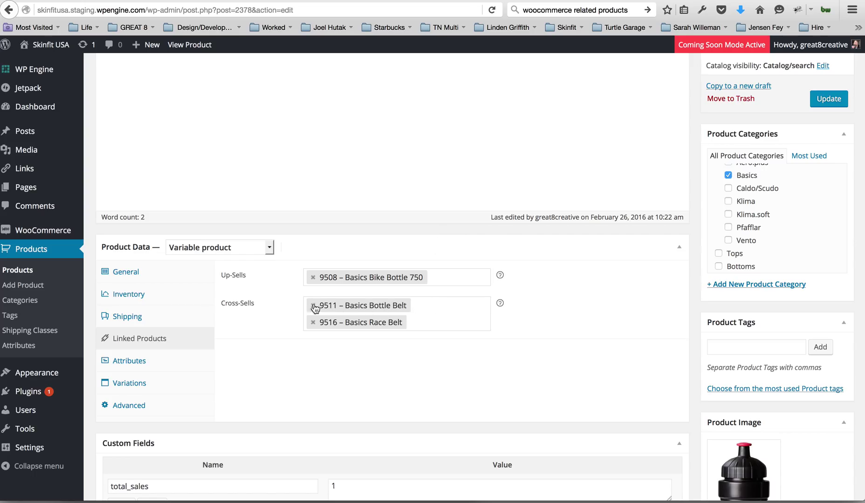
{"action": "scroll", "scroll_direction": "up", "scroll_amount": 3}
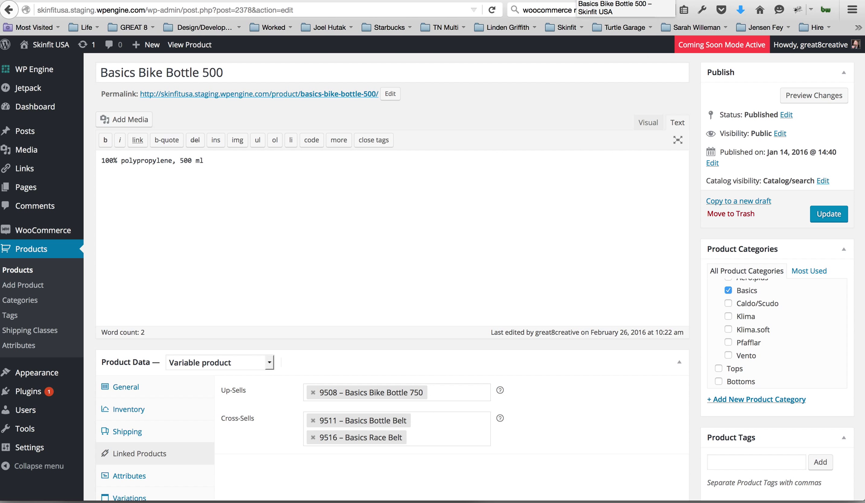
{"action": "left_click", "coordinate": [189, 45]}
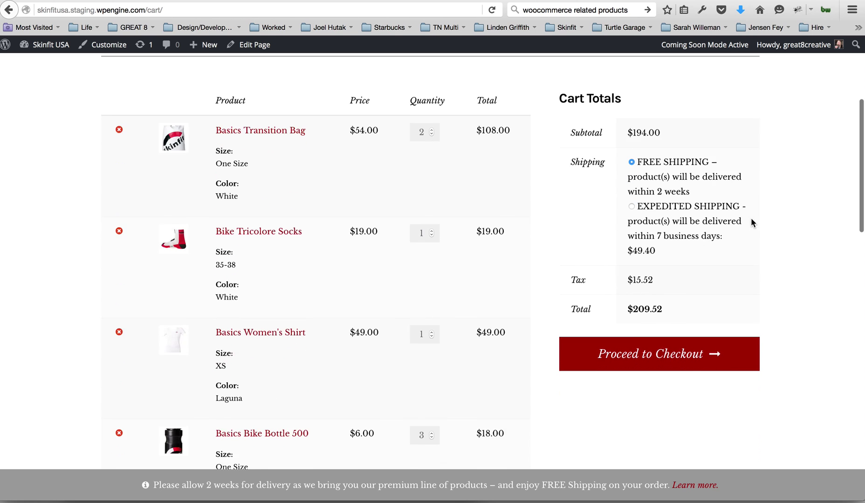
Scroll the cart past Basics Bike Bottle 500 to the two belts under You may be interested in…
{"action": "scroll", "scroll_direction": "down", "scroll_amount": 3}
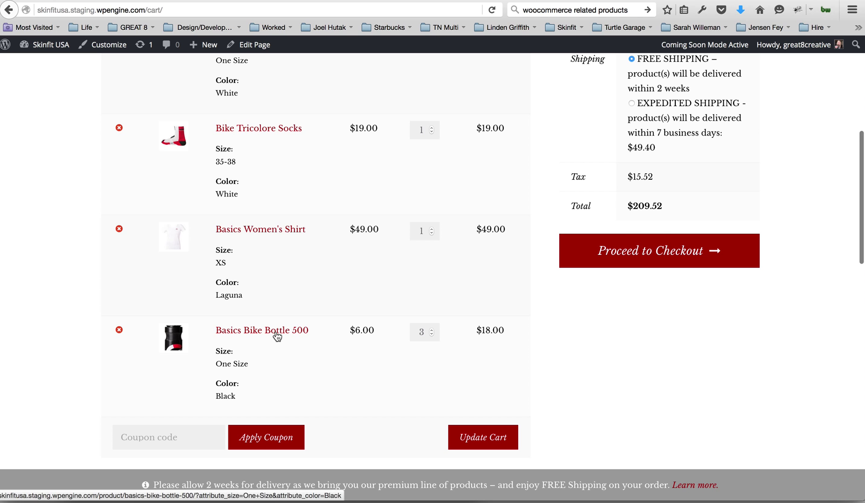
{"action": "mouse_move", "coordinate": [279, 336]}
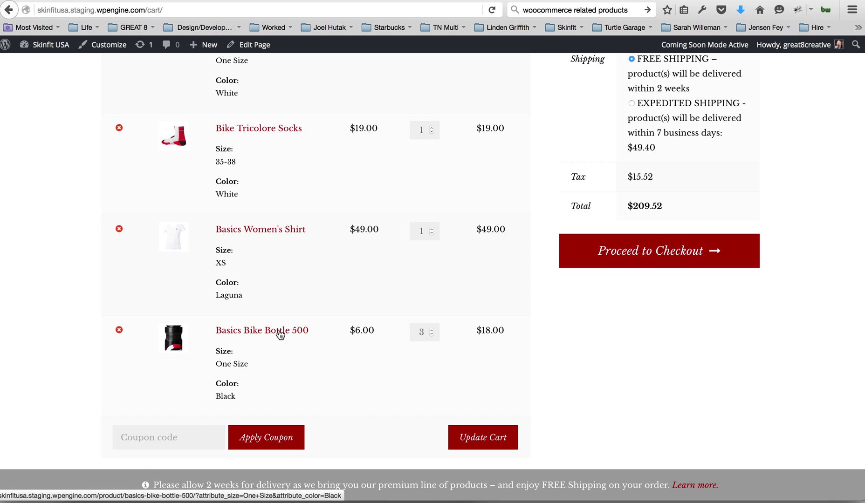
{"action": "scroll", "scroll_direction": "down", "scroll_amount": 3}
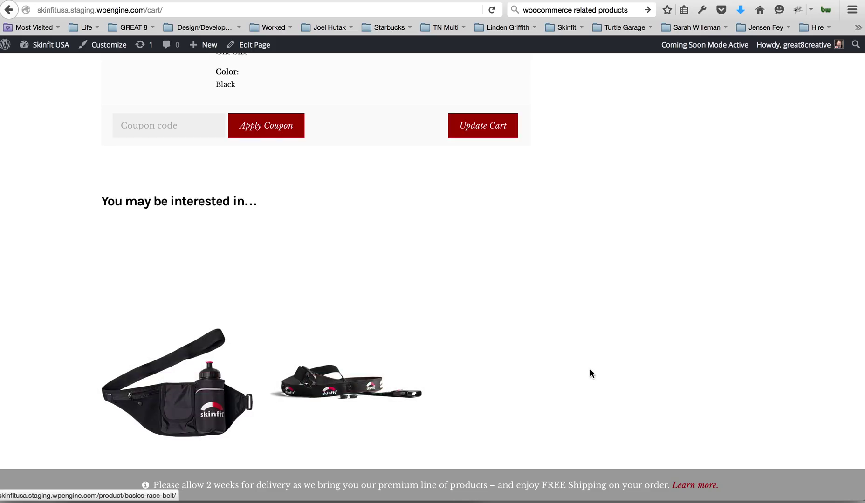
{"action": "scroll", "scroll_direction": "down", "scroll_amount": 3}
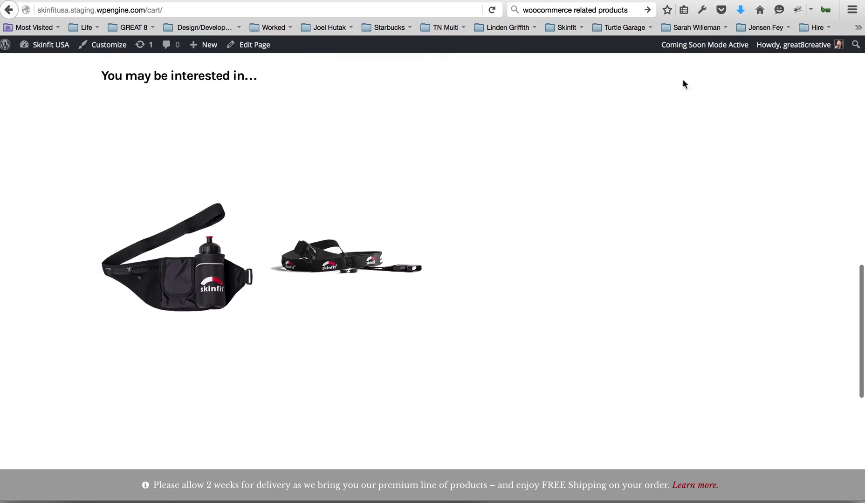